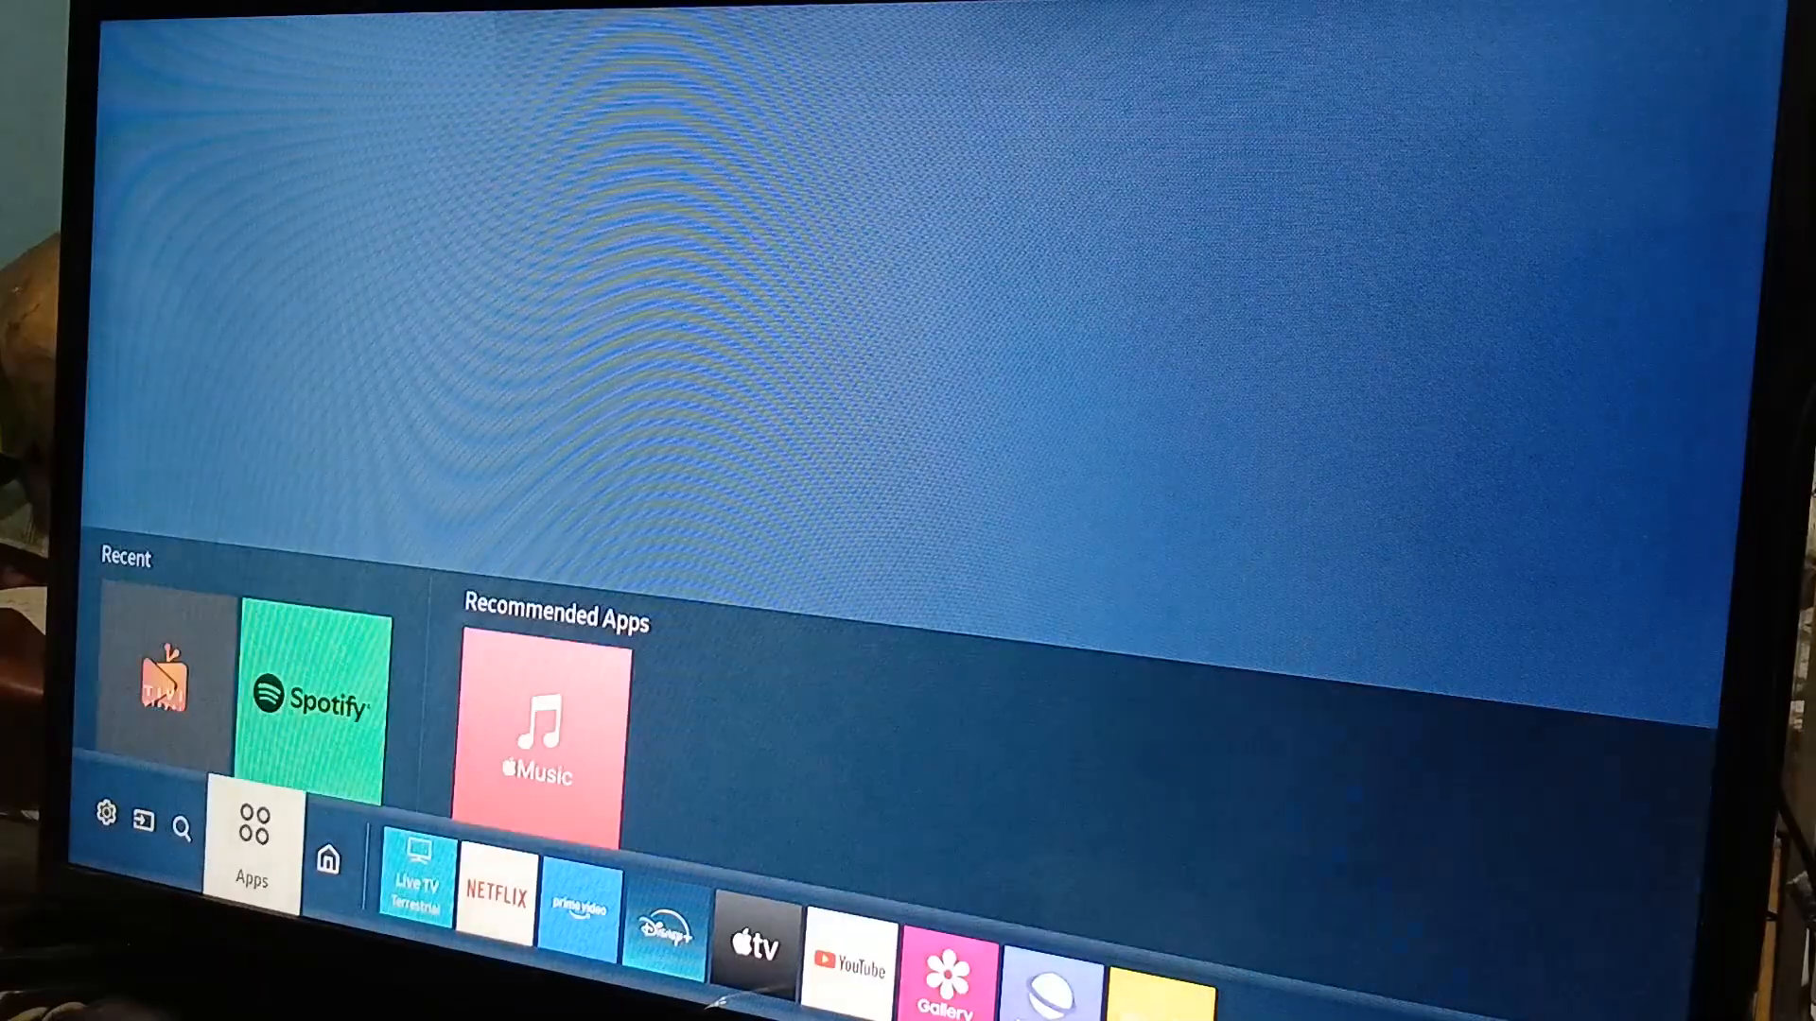
- Turn the TV off from the Smart Hub home screen using the Power button
{"action": "left_click", "coordinate": [252, 846]}
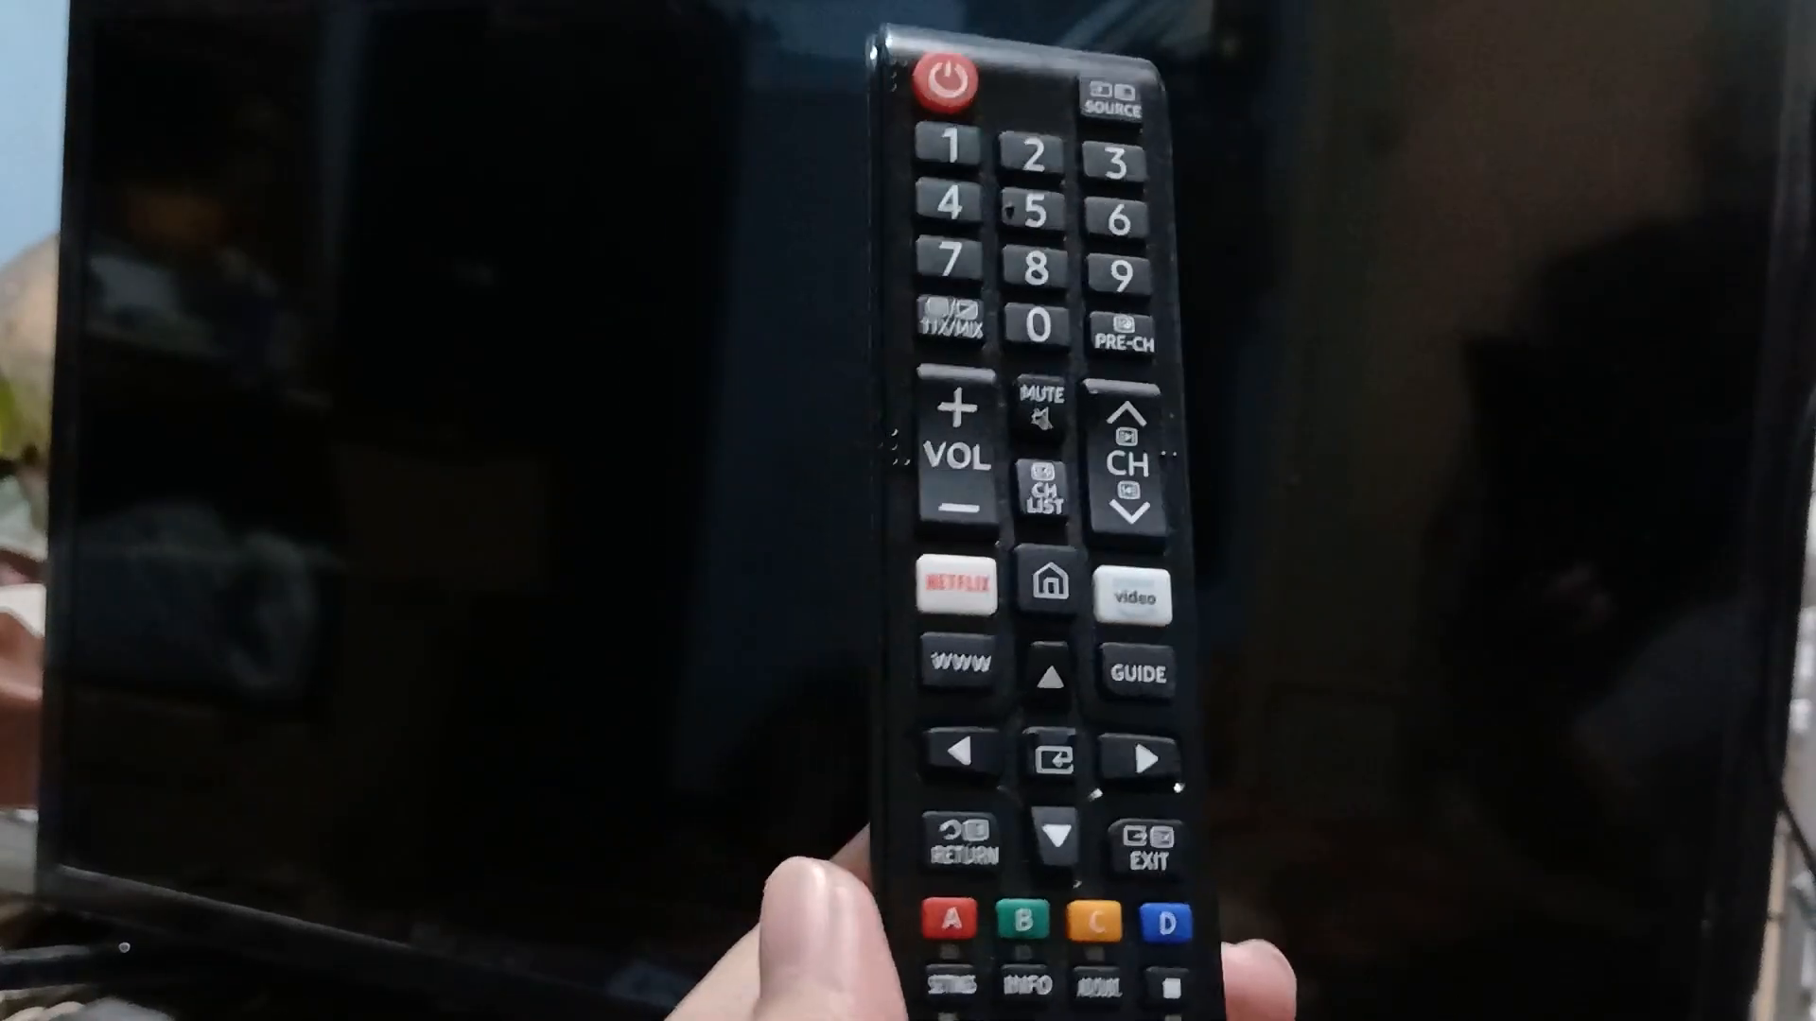
{"action": "left_click", "coordinate": [942, 79]}
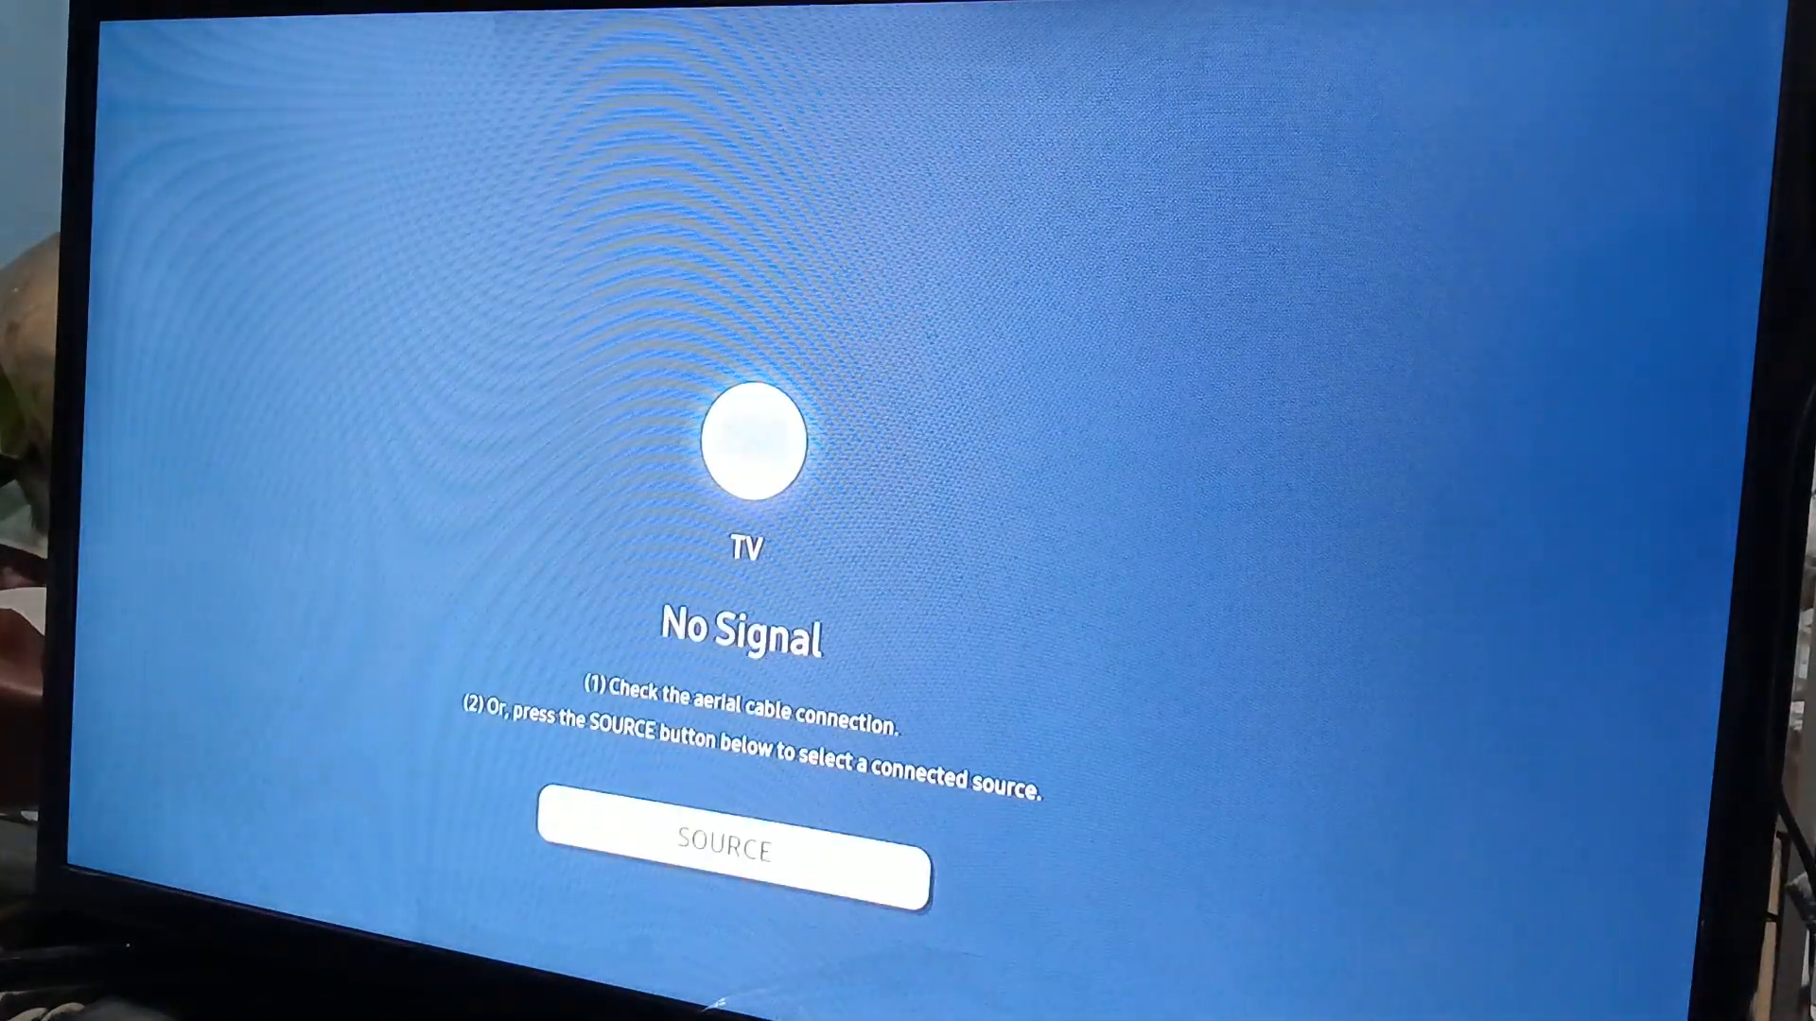